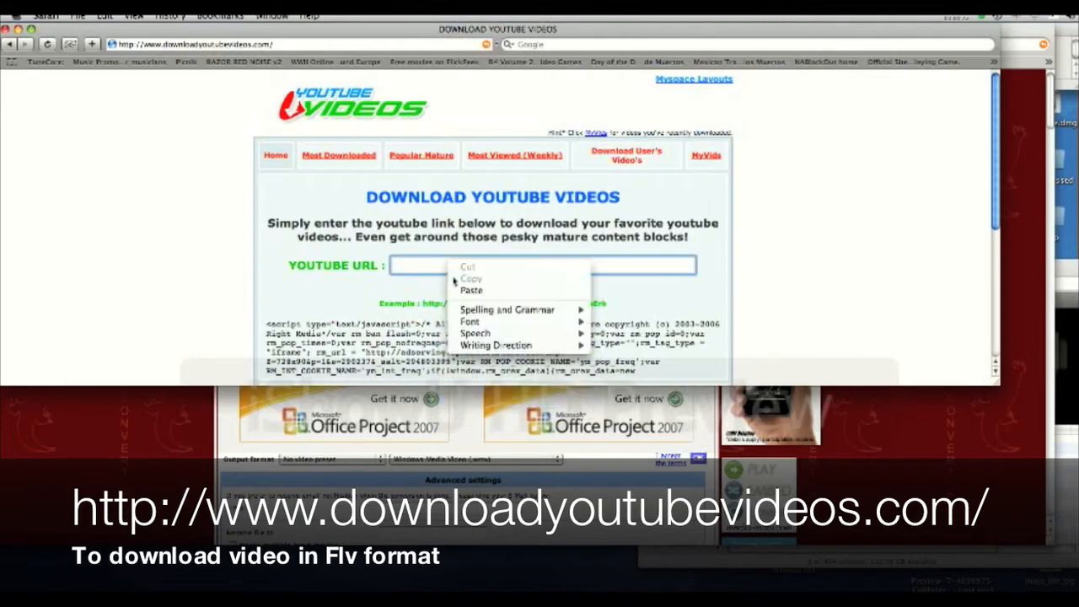
Paste the copied YouTube video link into the YOUTUBE URL field
left_click(471, 289)
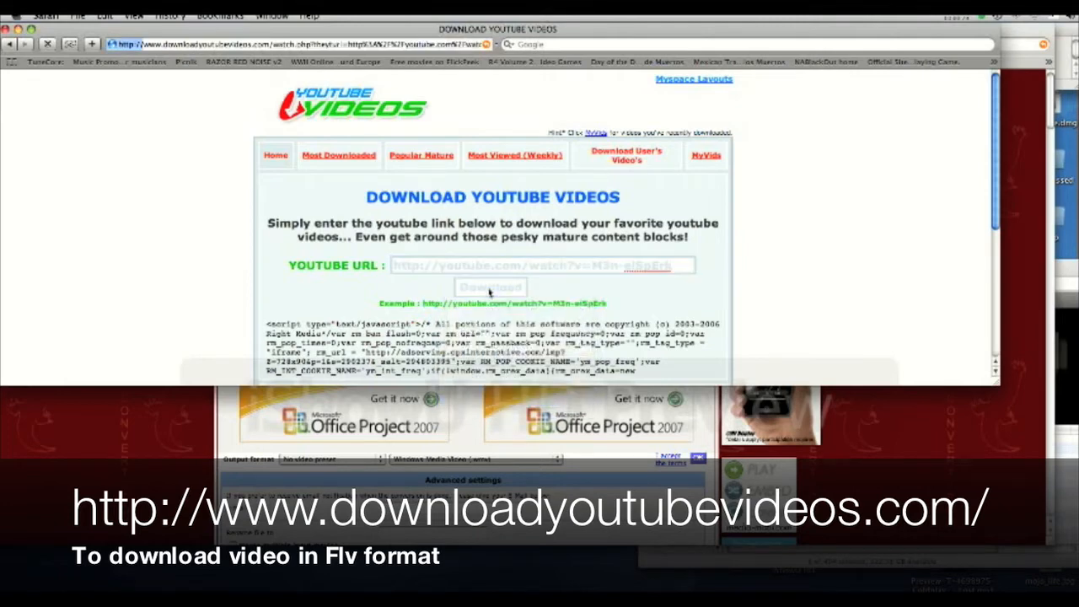
Fetch the download page and download the teaser video as an FLV file
left_click(488, 287)
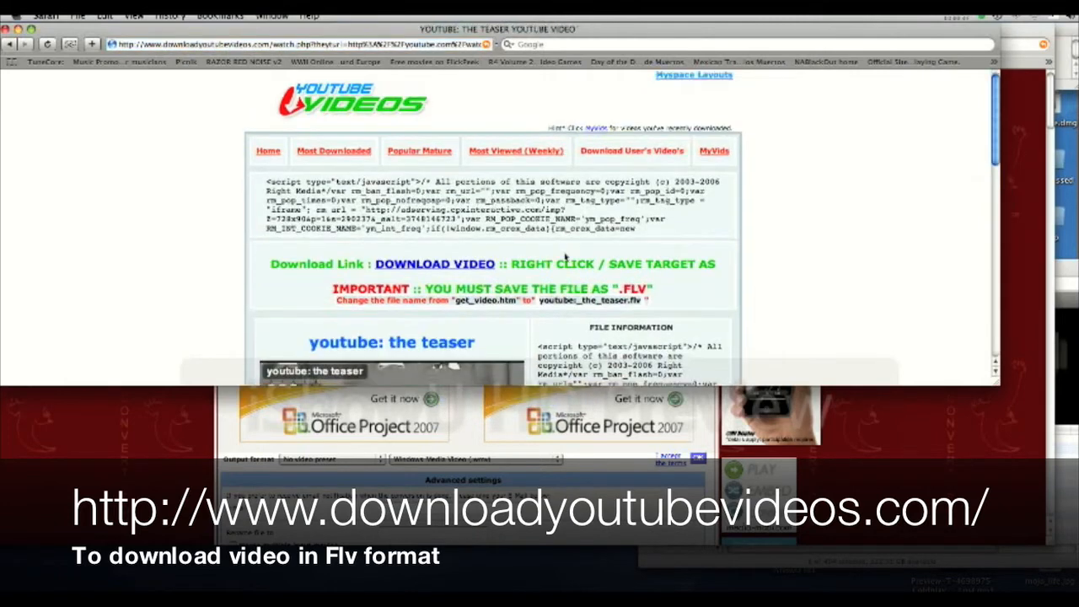
scroll("down", 3)
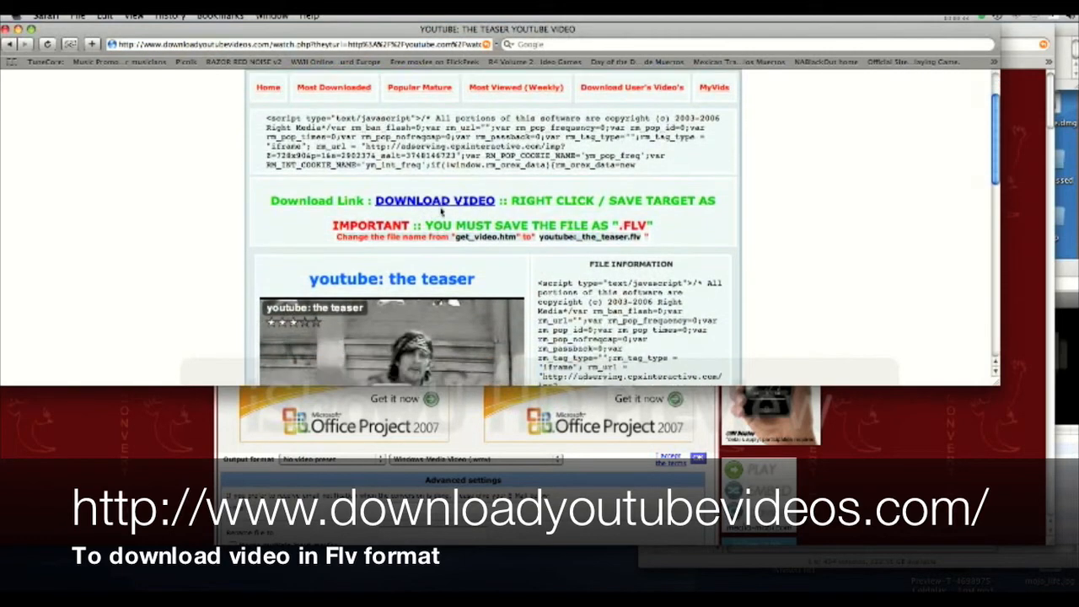
mouse_move(422, 202)
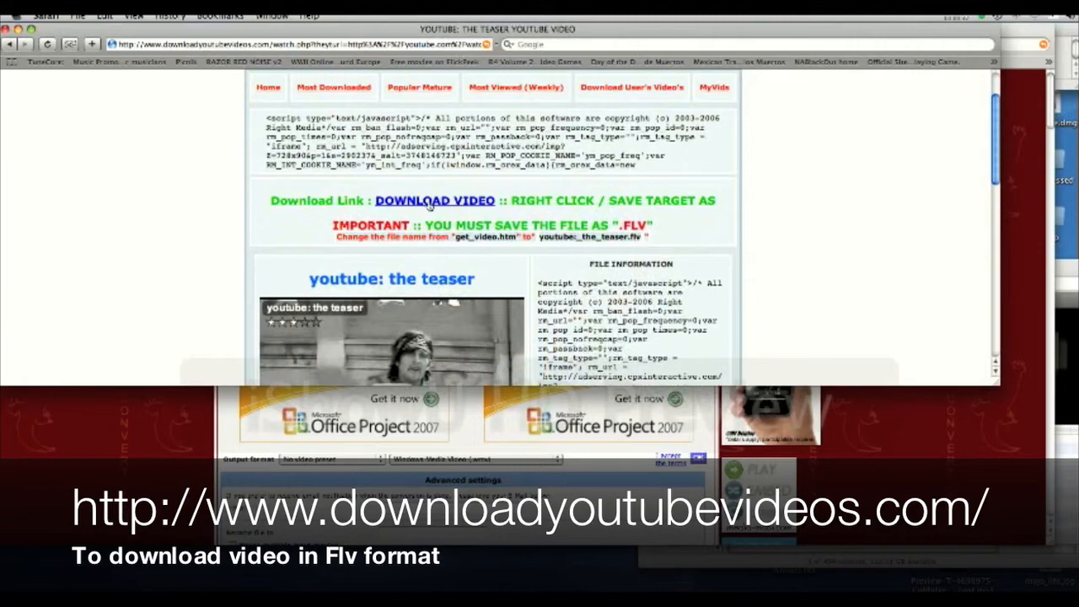
left_click(432, 200)
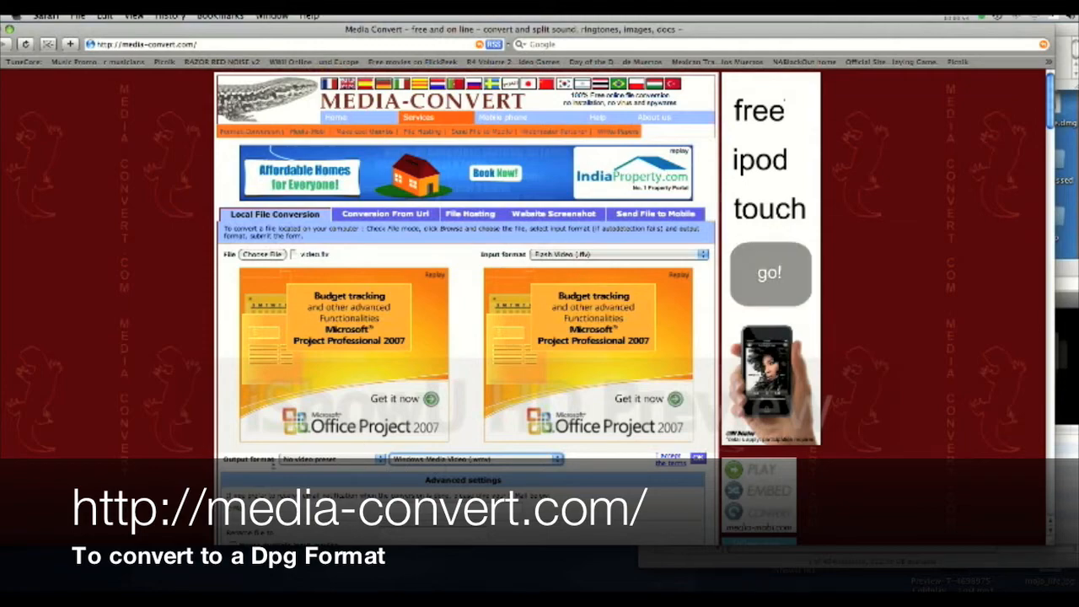
Choose DPG Video (.dpg) as the output format for the Flash video
left_click(476, 459)
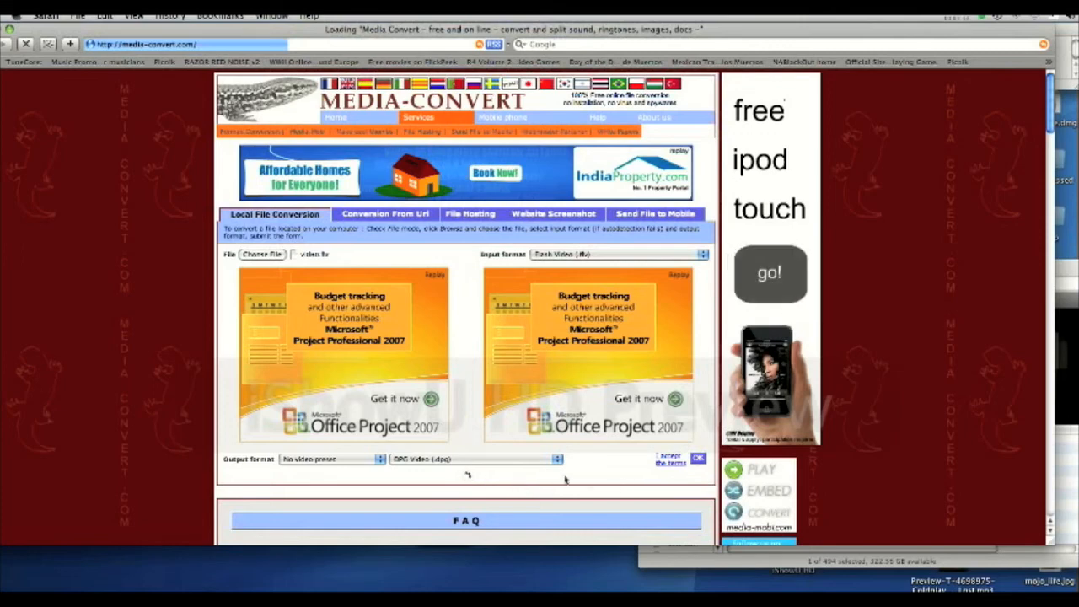
mouse_move(650, 289)
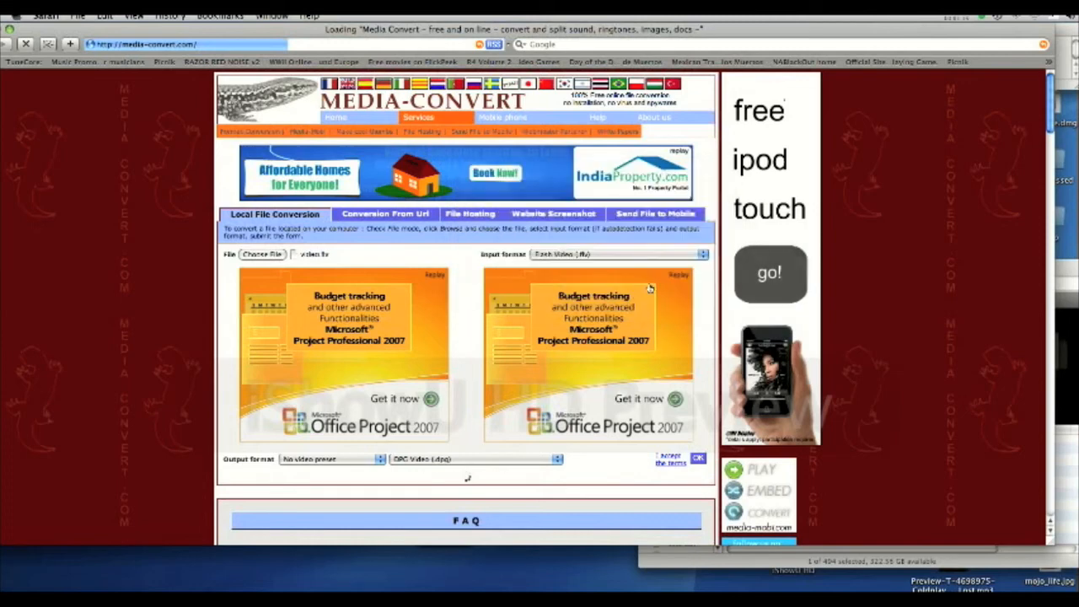
Submit the Flash-to-DPG conversion and follow the redirect to its progress page
left_click(696, 458)
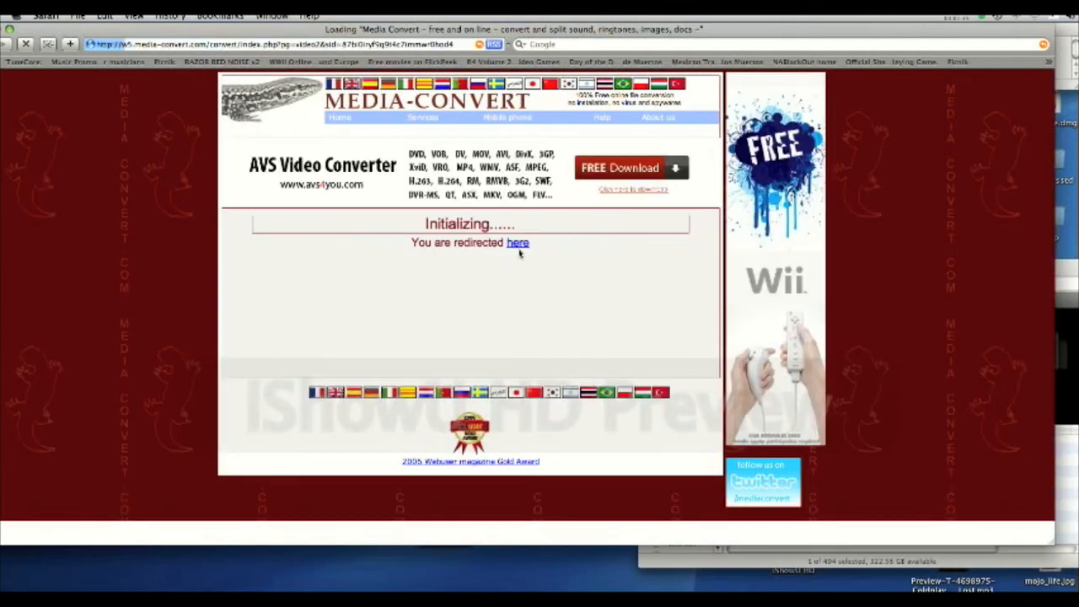
left_click(517, 243)
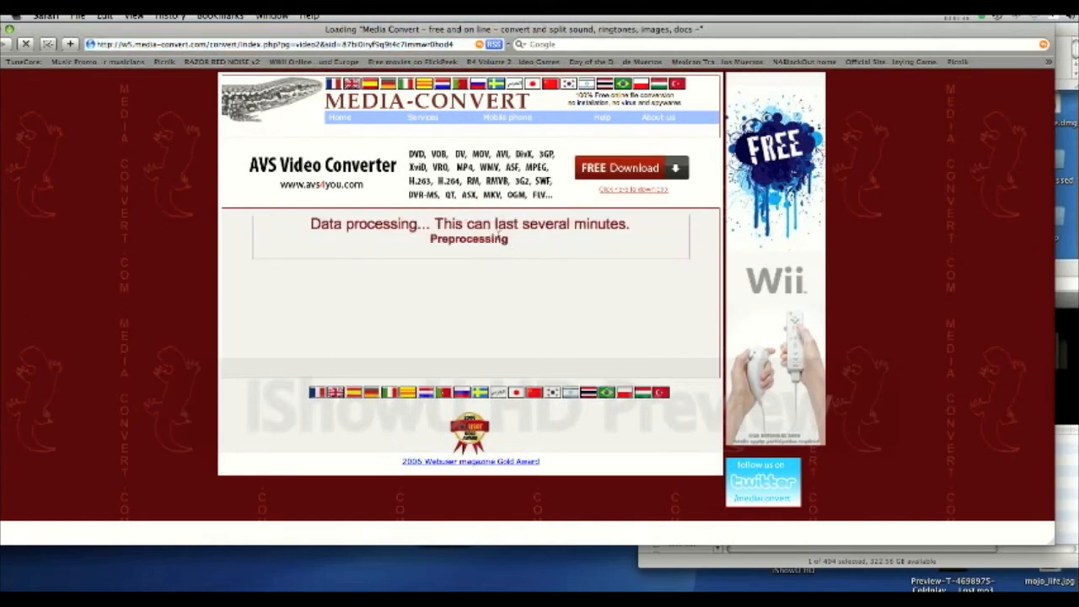
mouse_move(449, 253)
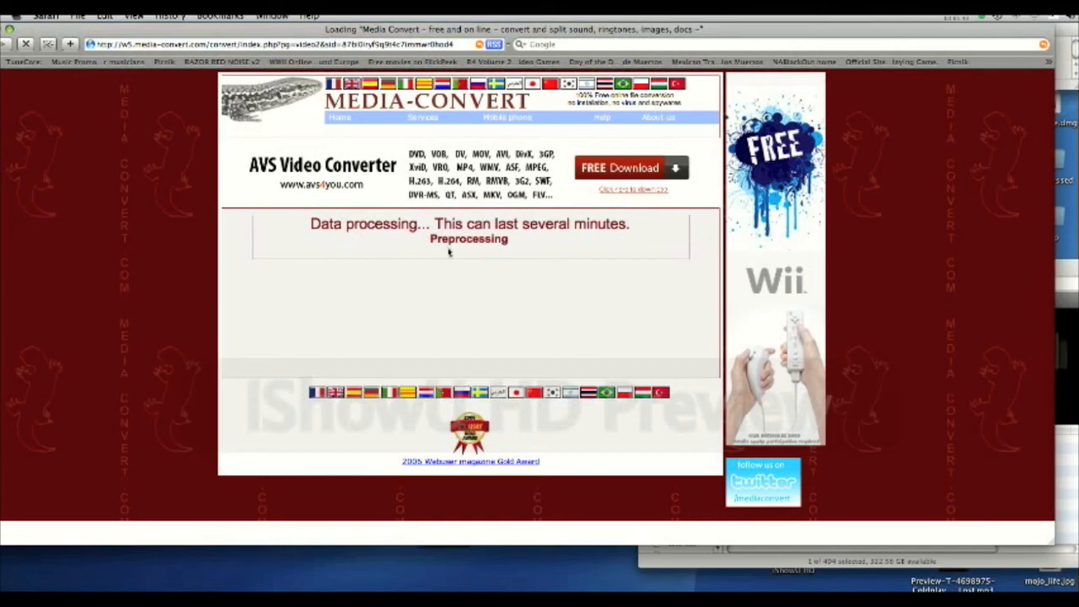
mouse_move(486, 269)
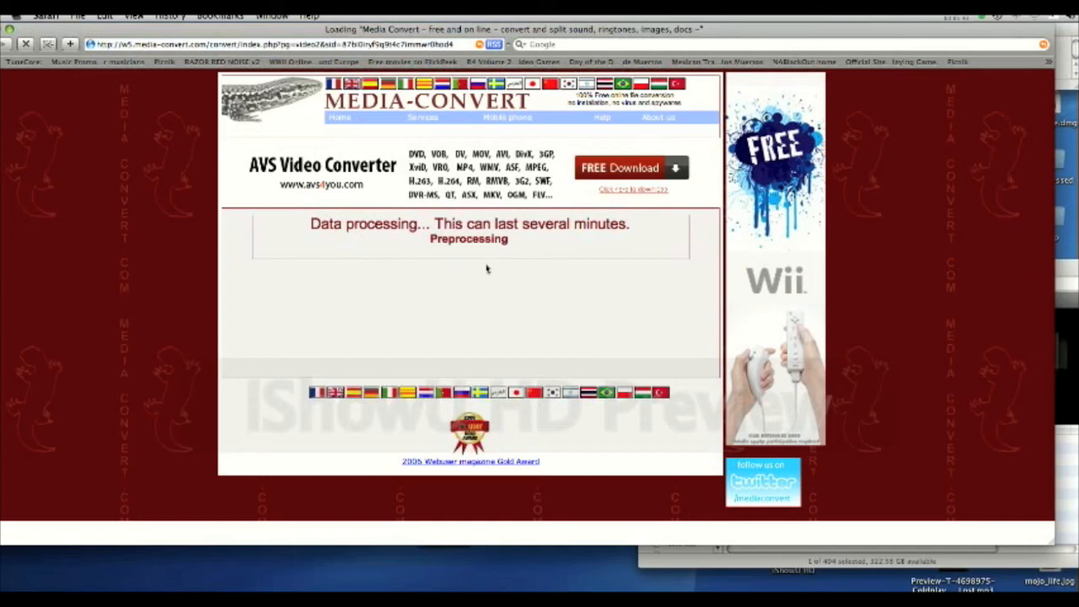
mouse_move(465, 256)
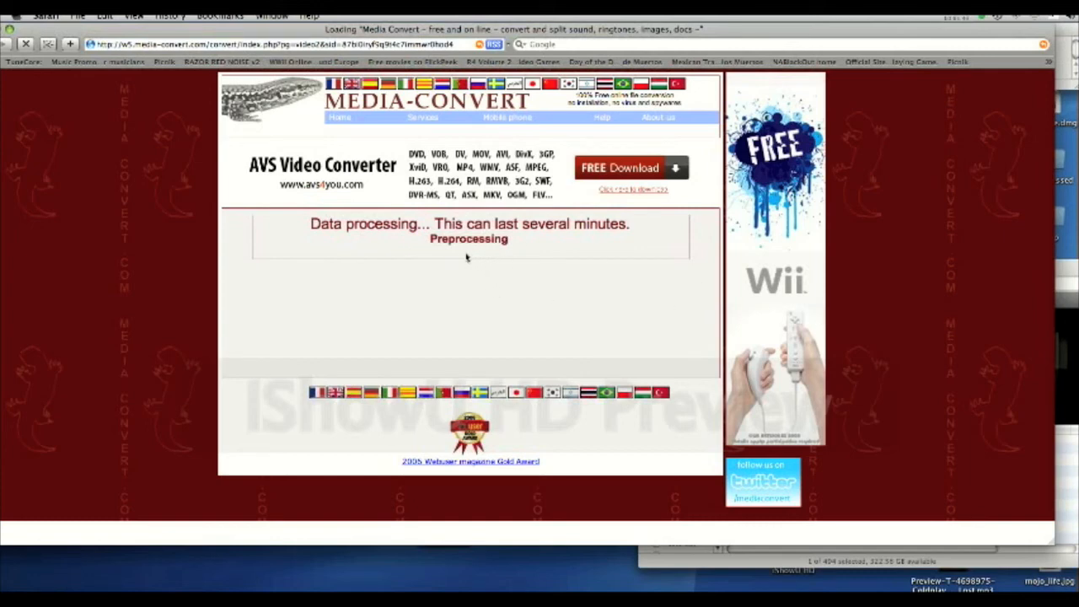